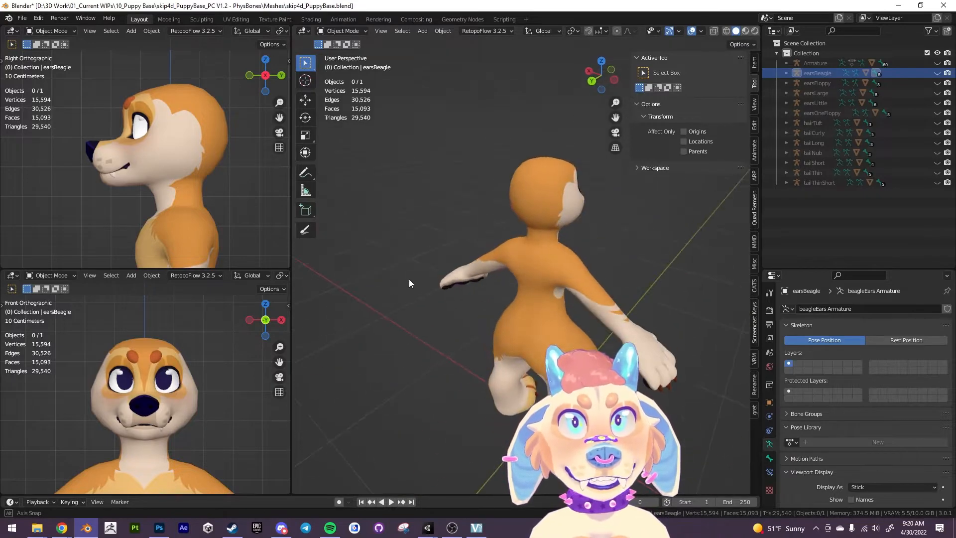
Step: Add a Bezier curve in front of the puppy and enter Edit Mode on its control points
drag(410, 283, 660, 262)
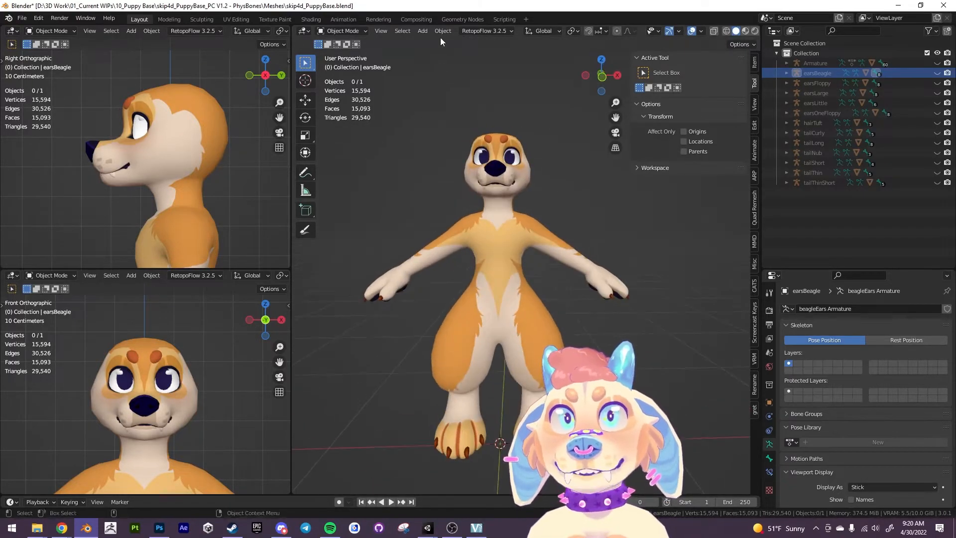
click(442, 31)
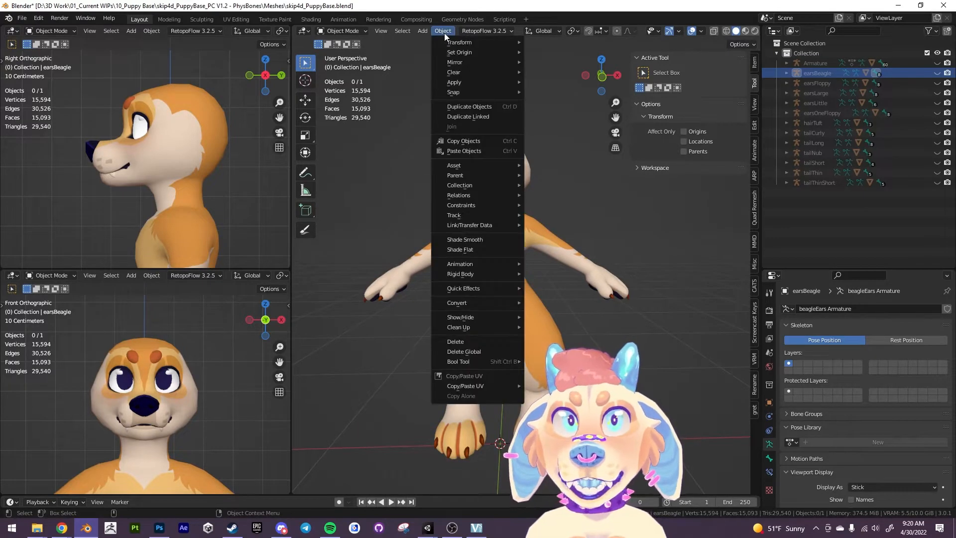
click(423, 30)
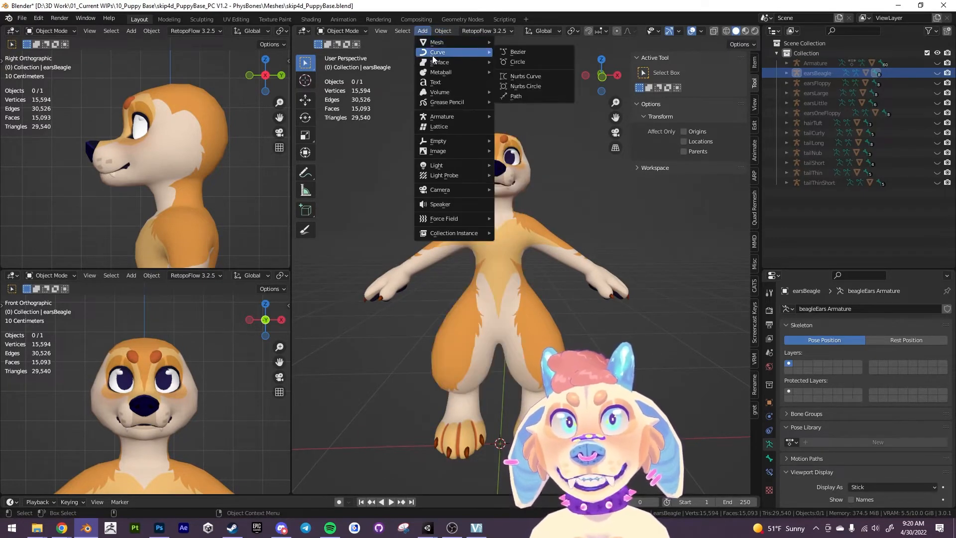
click(518, 50)
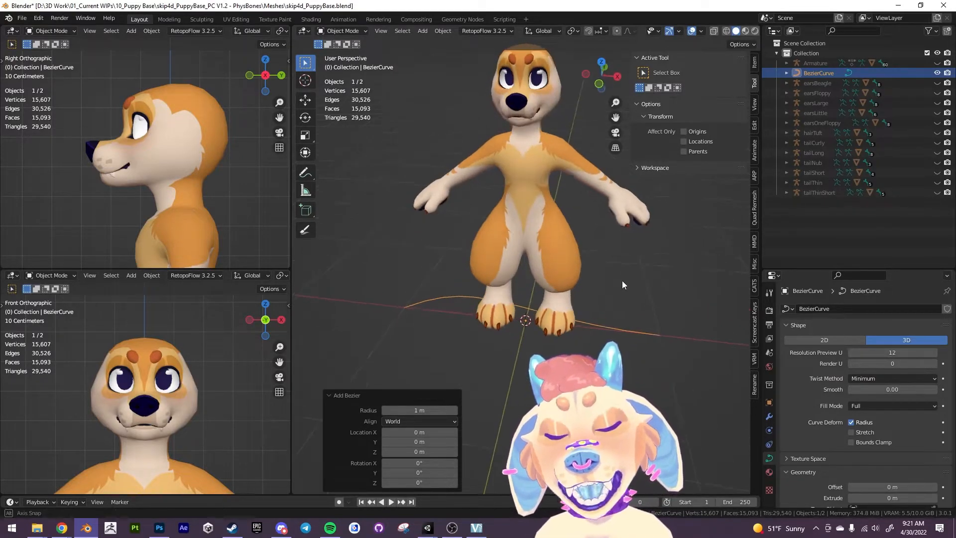
key(Tab)
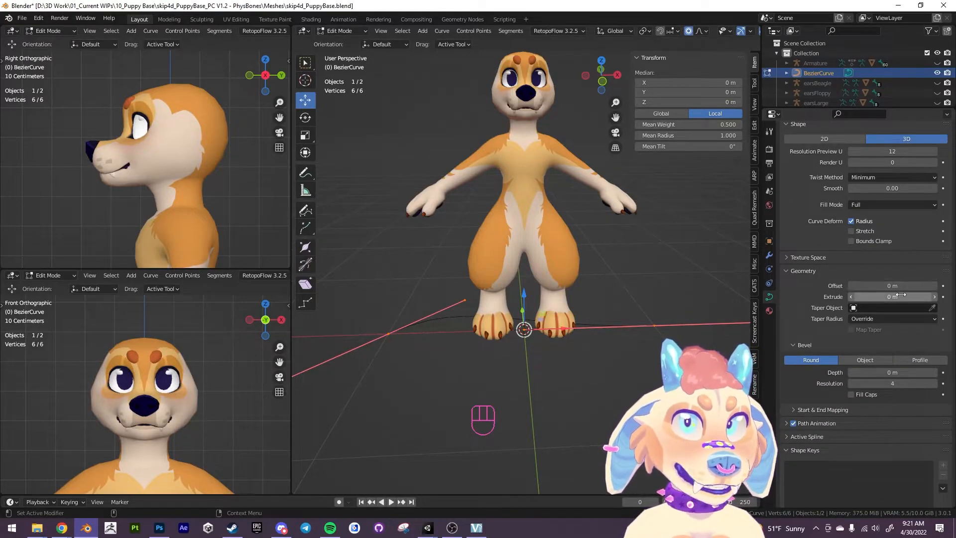
Step: Set the curve's Bevel Depth to 0.08 m and its preview resolution to 3
scroll(down, 3)
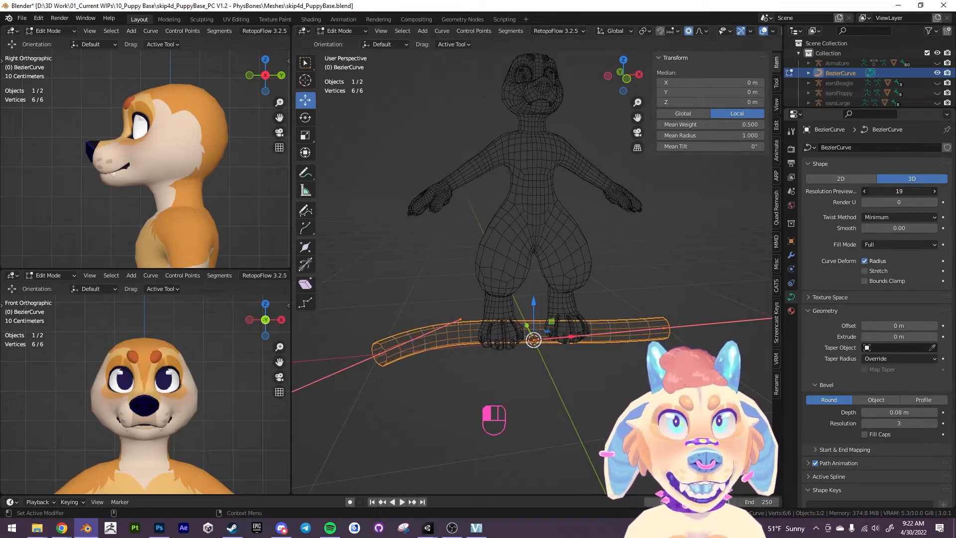
click(930, 191)
text(3)
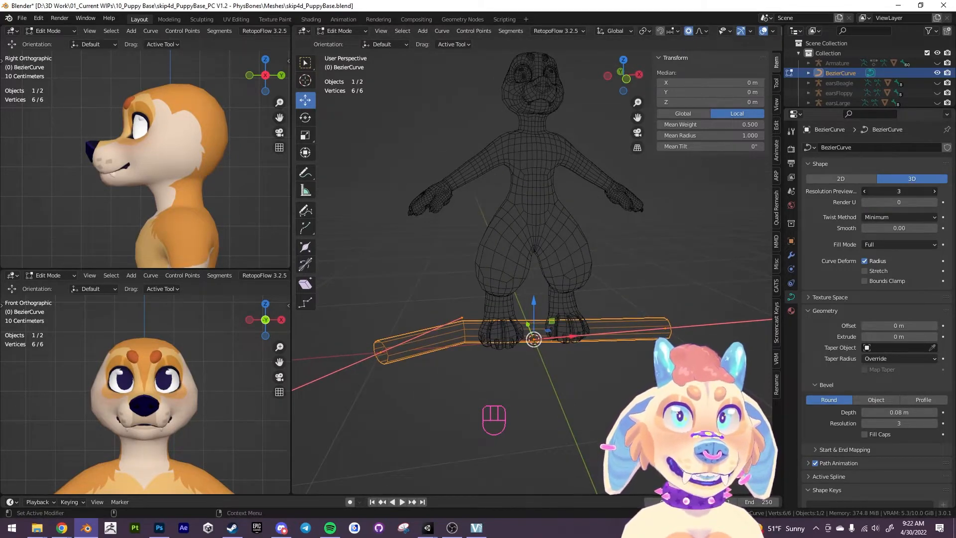
click(865, 191)
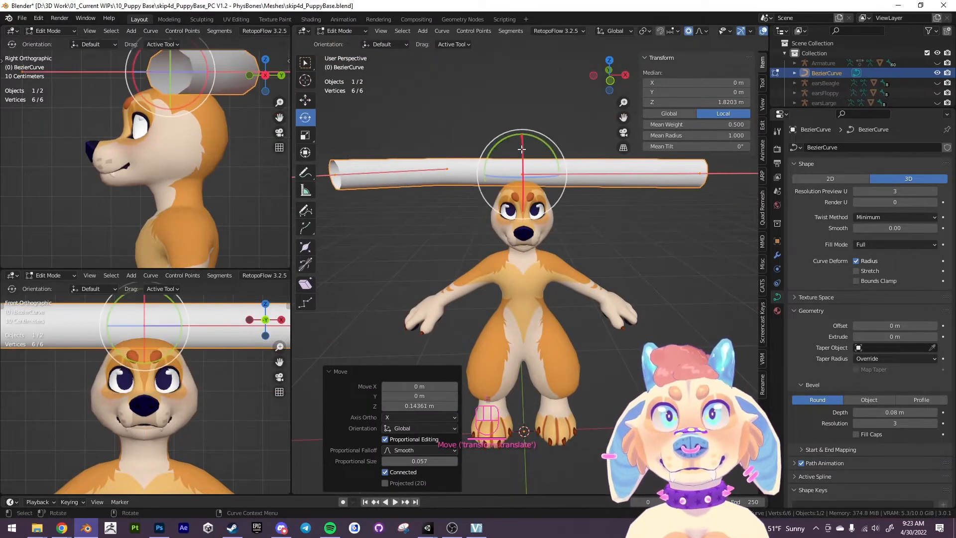
Step: Reshape the tube over the head, subdivide the curve, and view the head from the side
key(r)
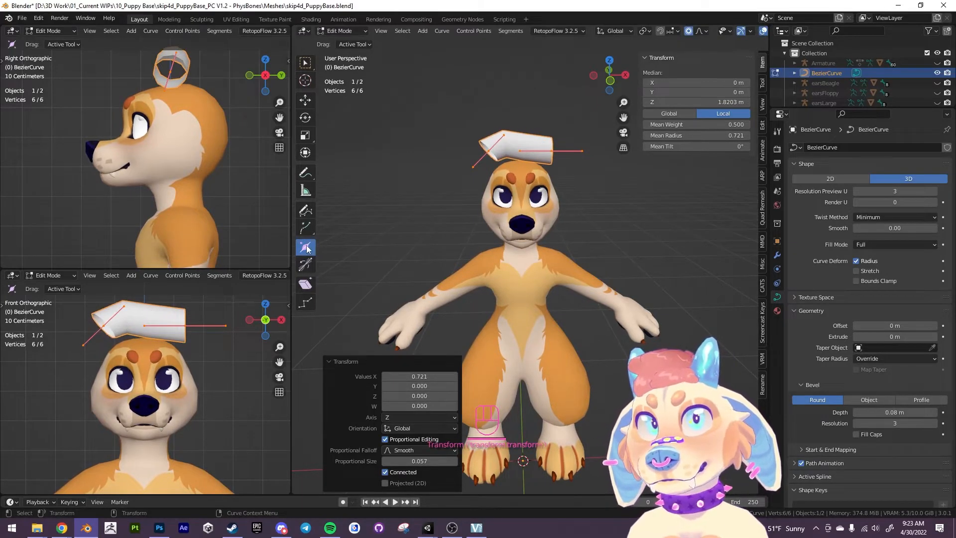
mouse_move(306, 247)
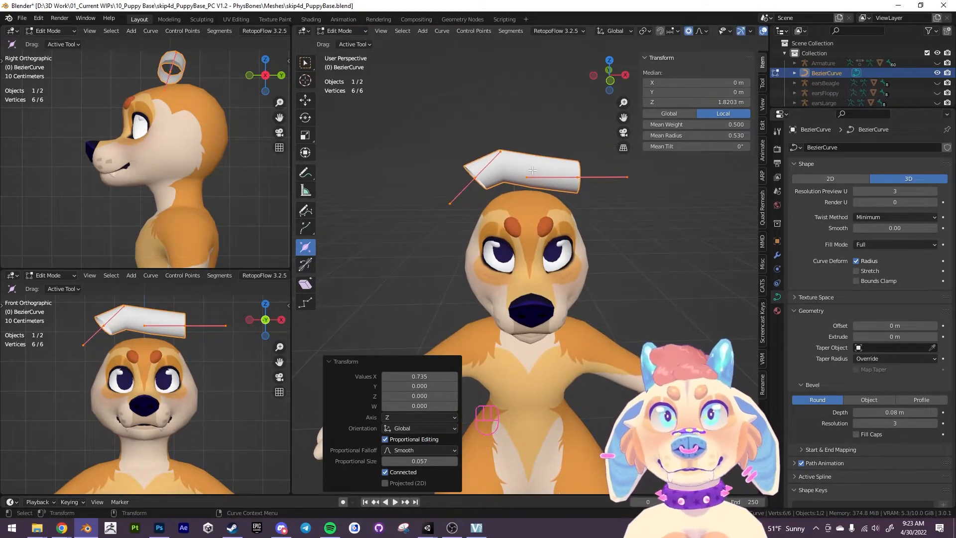
right_click(532, 170)
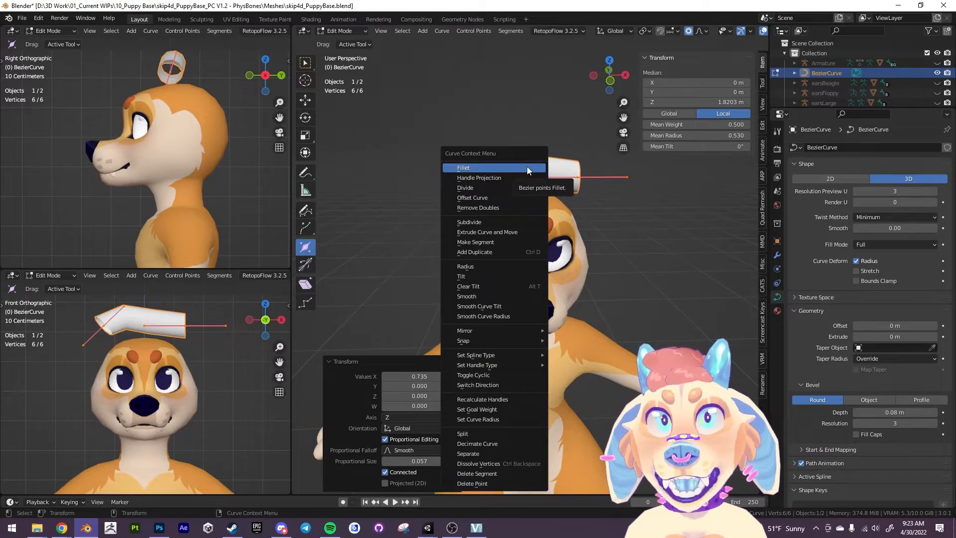
click(469, 221)
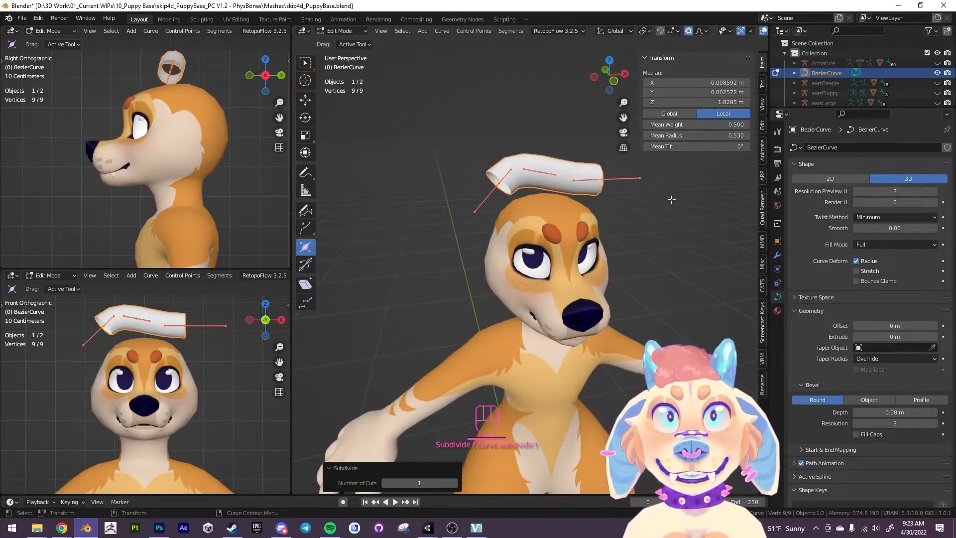
click(306, 118)
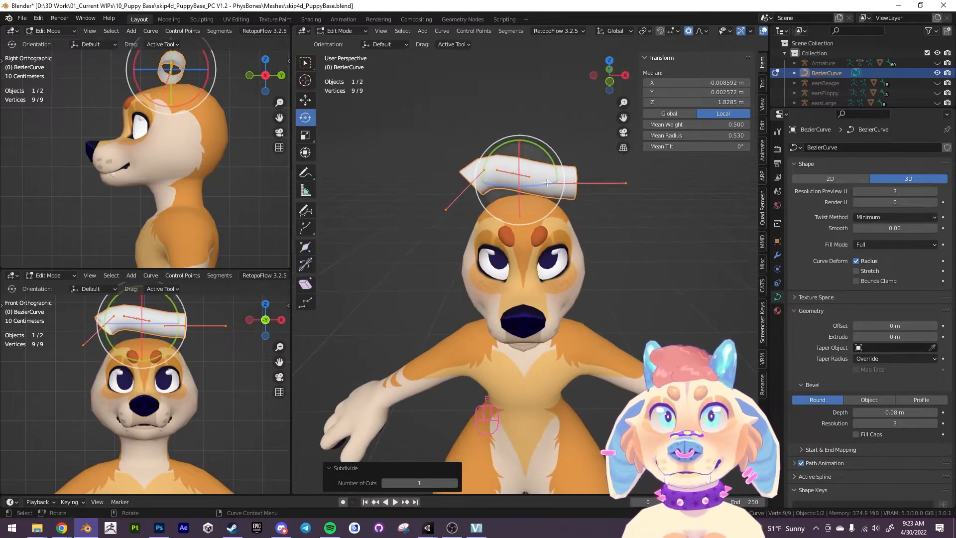
key(r)
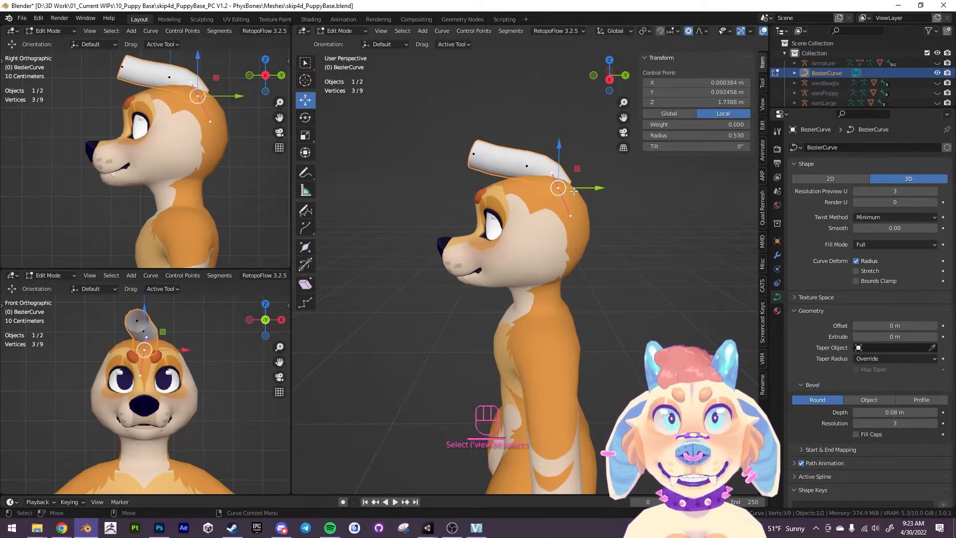
Step: Rotate and enlarge the rear end point so the strand drapes down the back of the head
drag(558, 187, 597, 180)
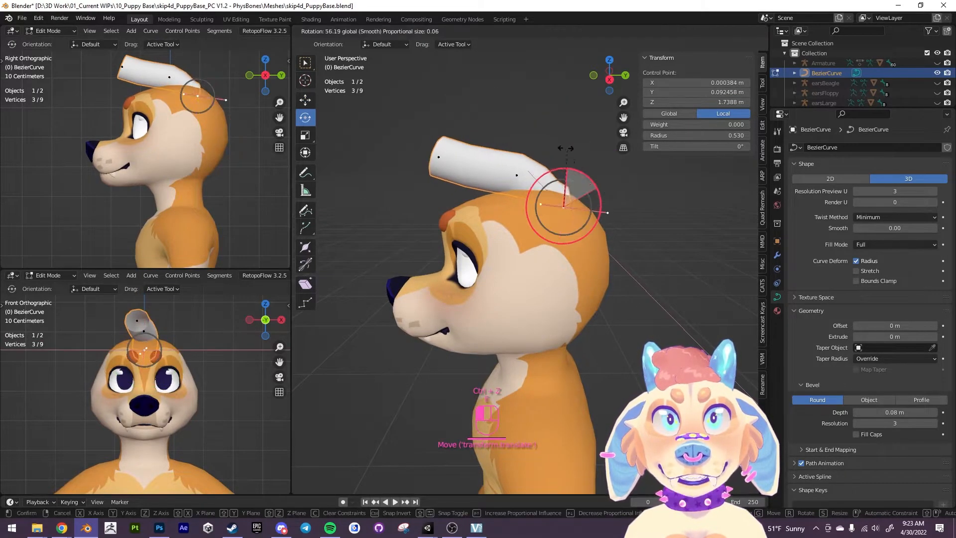
click(304, 134)
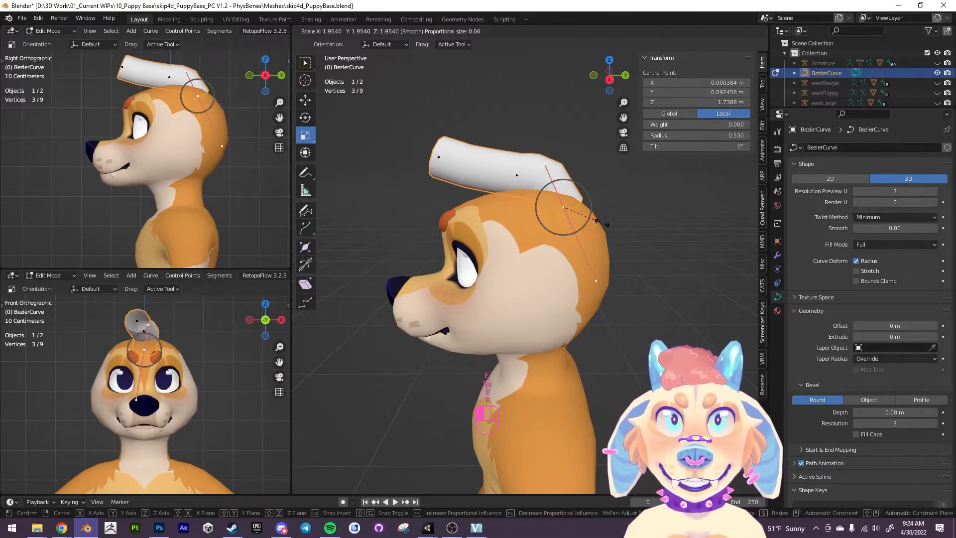
click(305, 117)
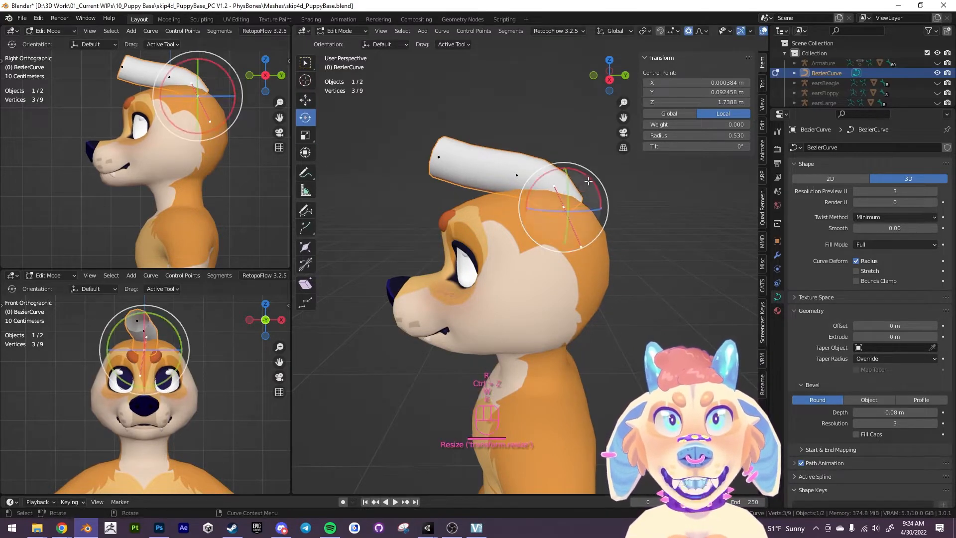
drag(588, 181, 570, 211)
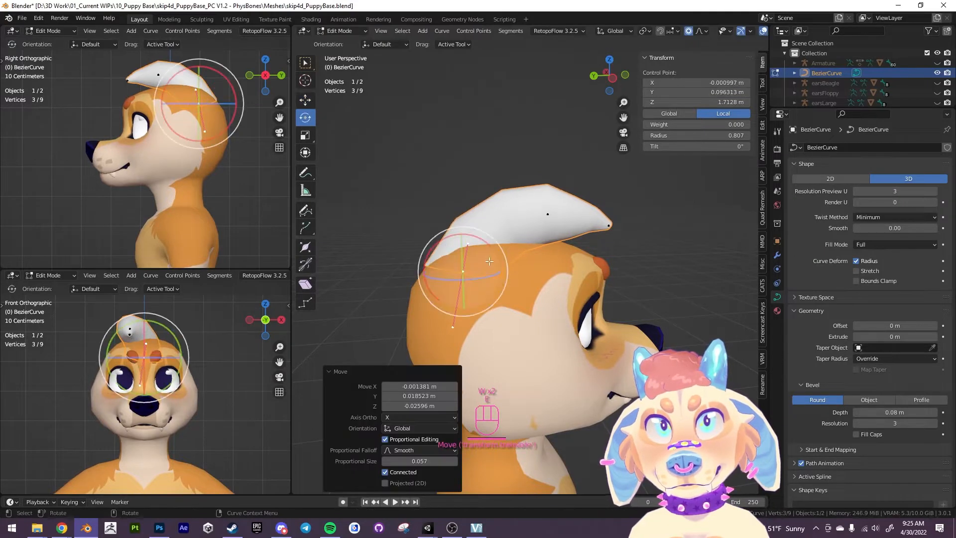
Step: Move the strand's middle point so it sweeps over the top of the head
key(r)
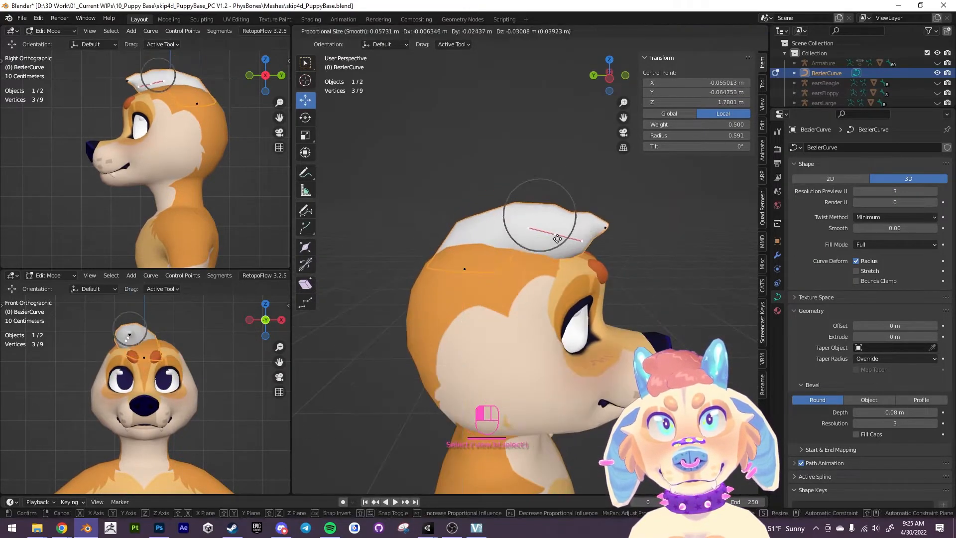
drag(556, 238, 637, 267)
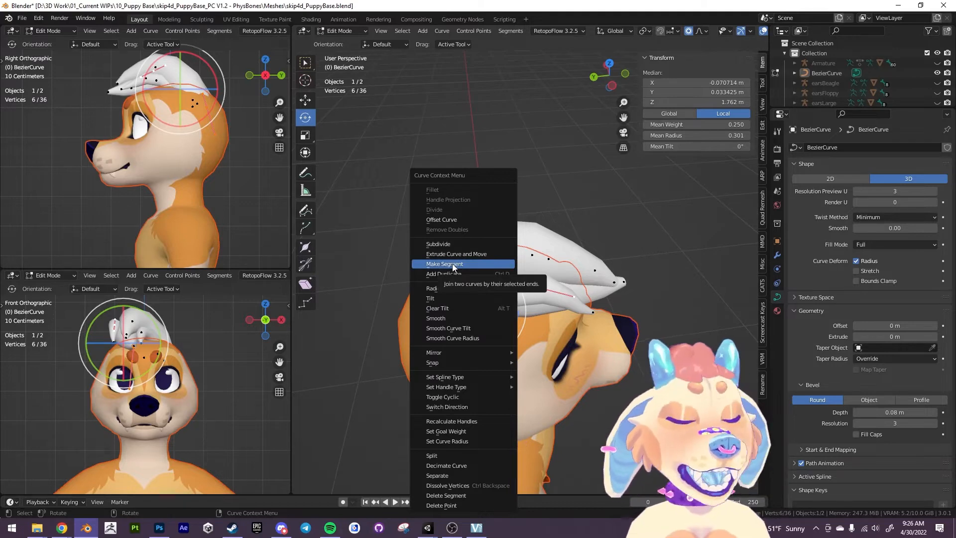
mouse_move(445, 273)
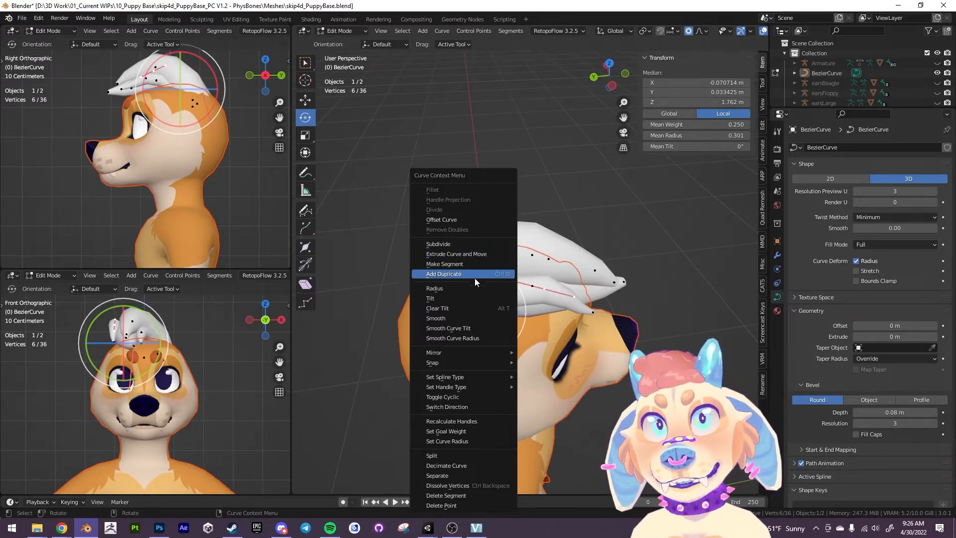
mouse_move(438, 244)
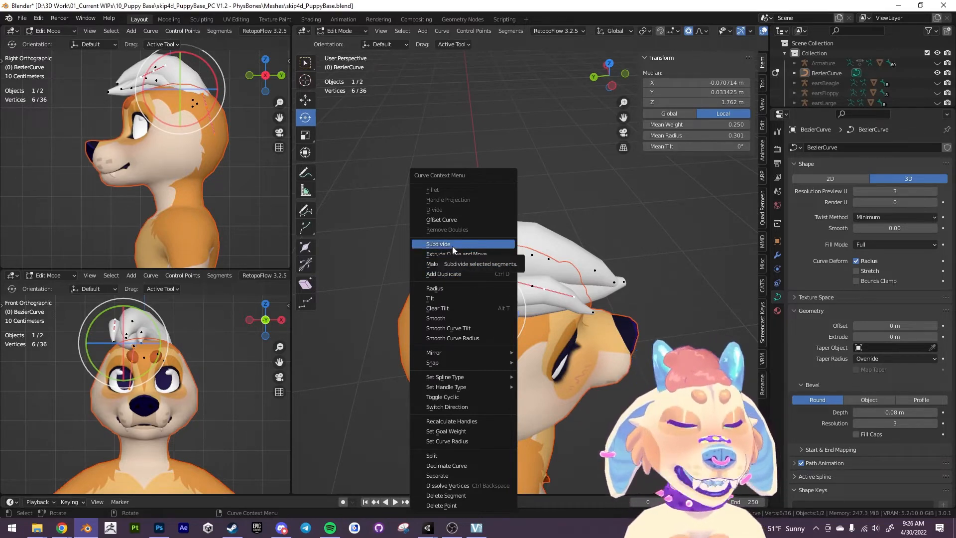
Step: Subdivide the selected hair curve segments for more control points
click(438, 243)
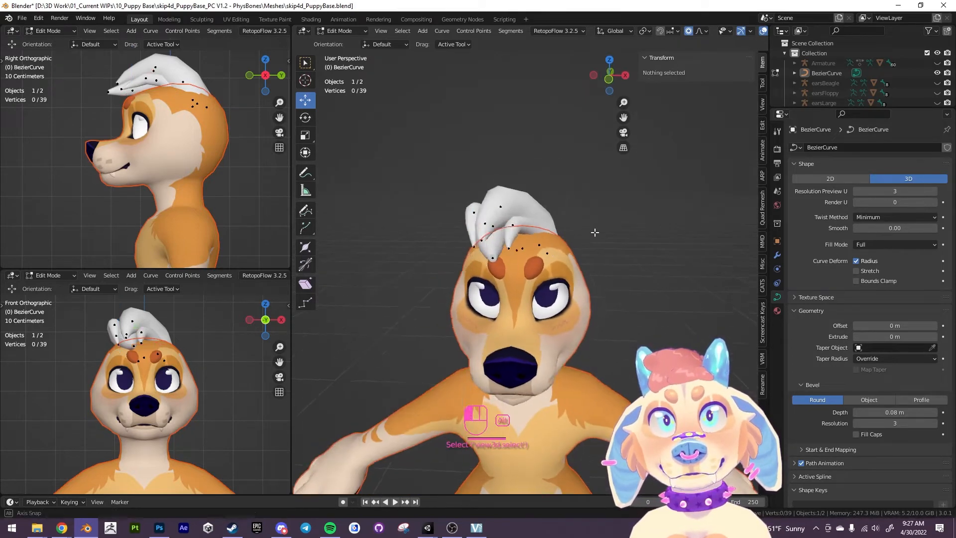
Step: Leave curve editing and bring up the Object menu for converting the hair
key(Tab)
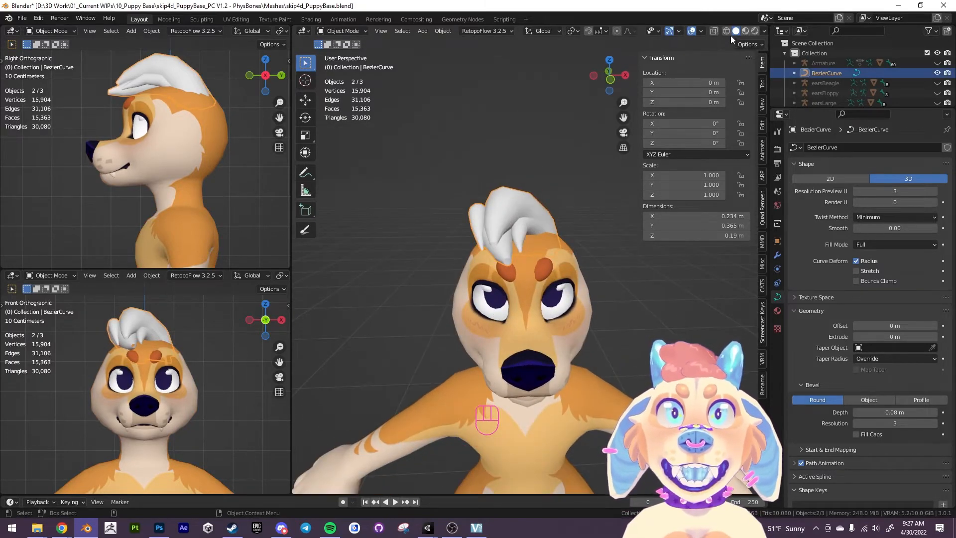
click(442, 31)
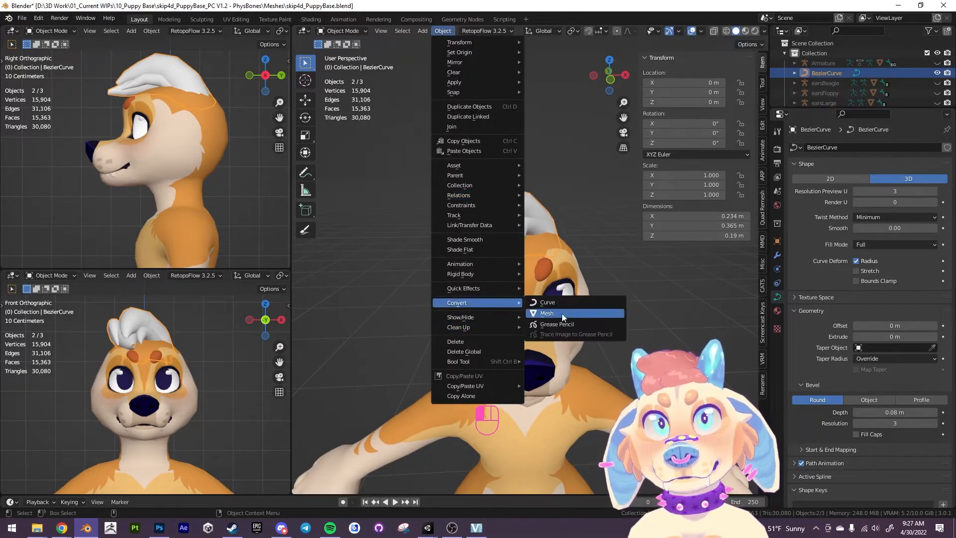
Step: Convert the hair curves to a mesh and rename the object 'Hair Example'
click(547, 313)
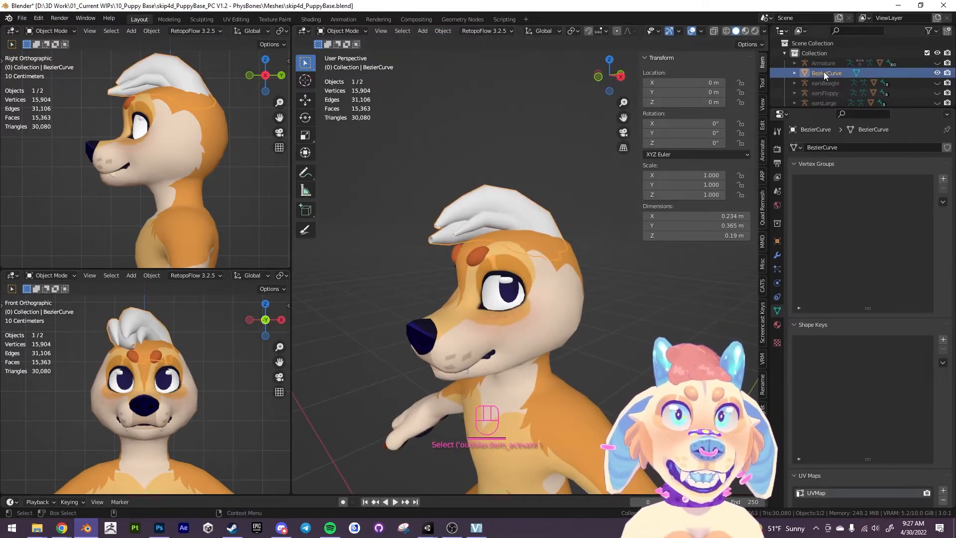
double_click(827, 72)
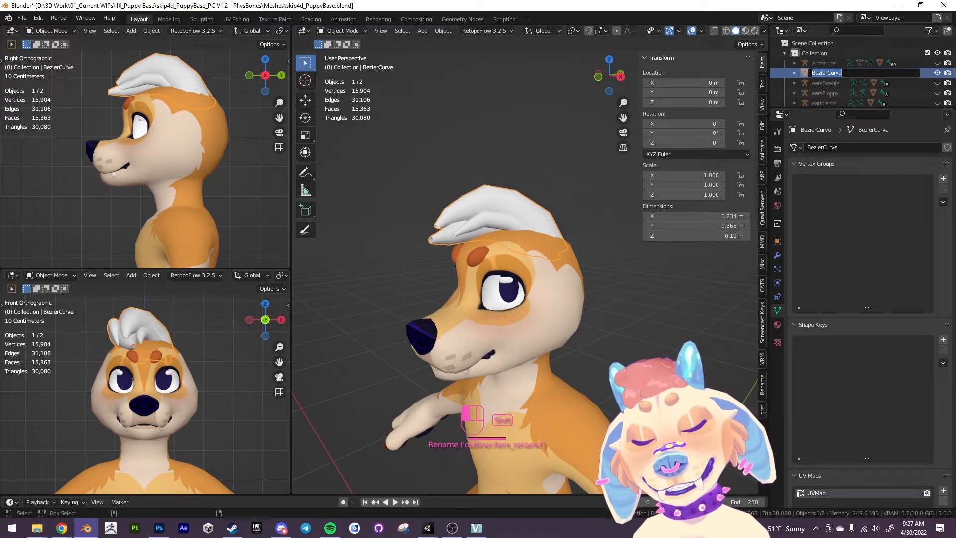
text(Hair Example)
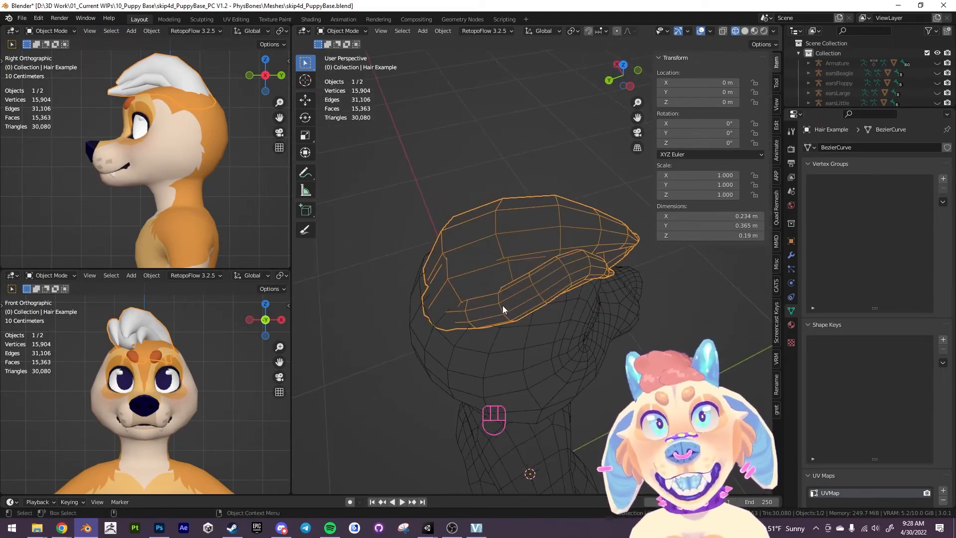
Step: Inspect the hair wireframe and enter Edit Mode on the Hair Example mesh
drag(503, 308, 555, 293)
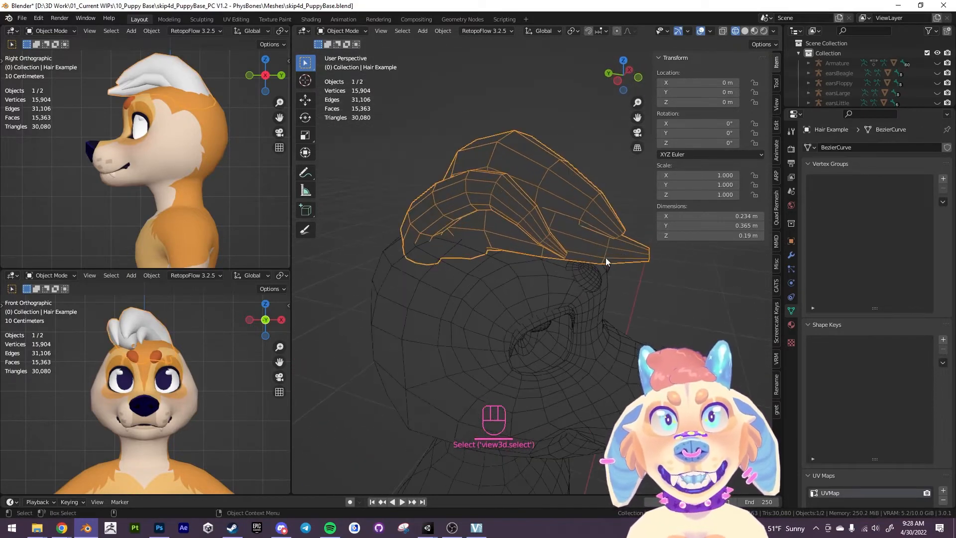
key(Tab)
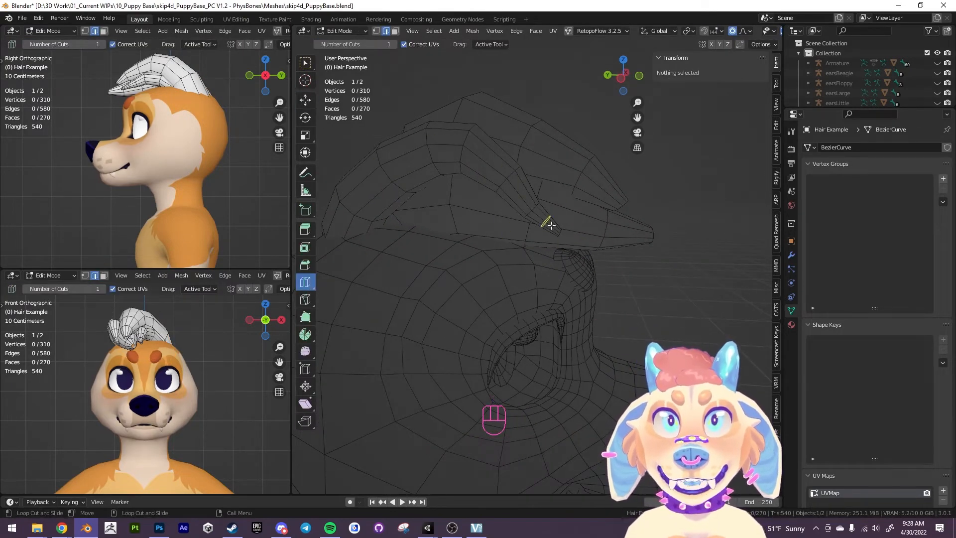
Step: Add a loop cut and merge each strand tip's vertex ring at center, then leave Edit Mode
click(548, 222)
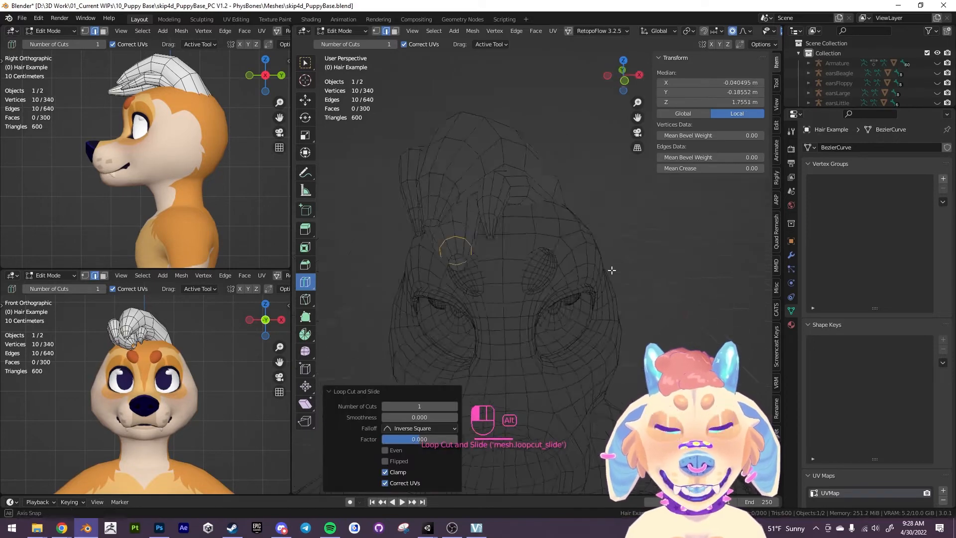
drag(610, 270, 577, 267)
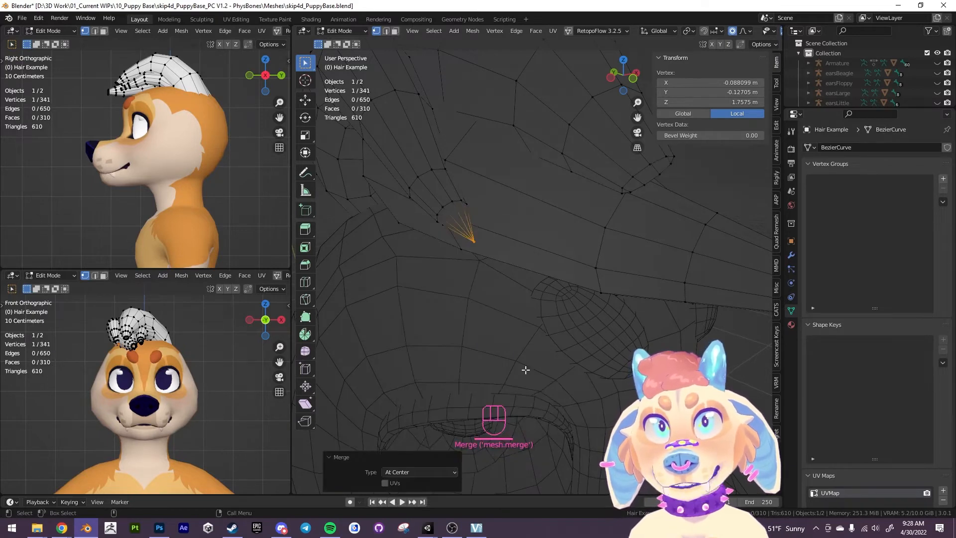
click(507, 259)
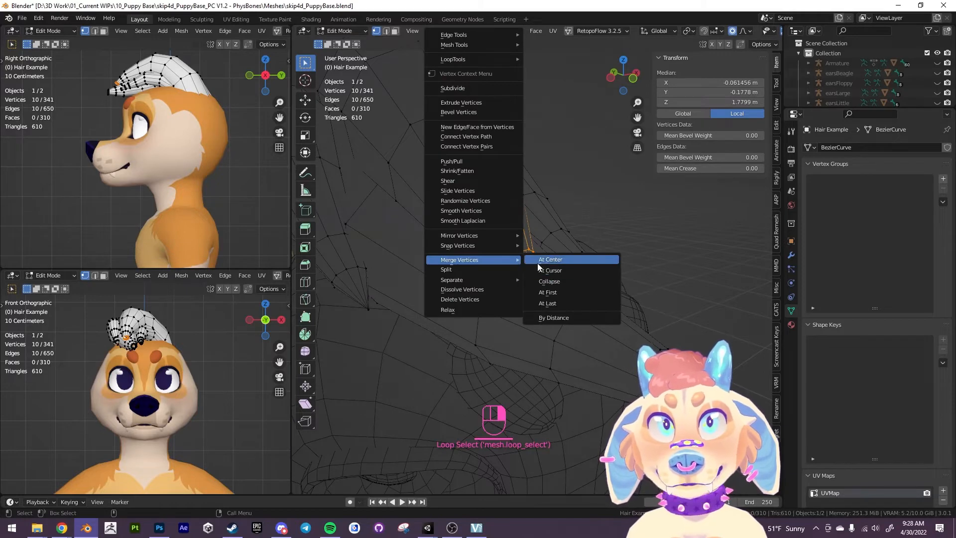
click(550, 259)
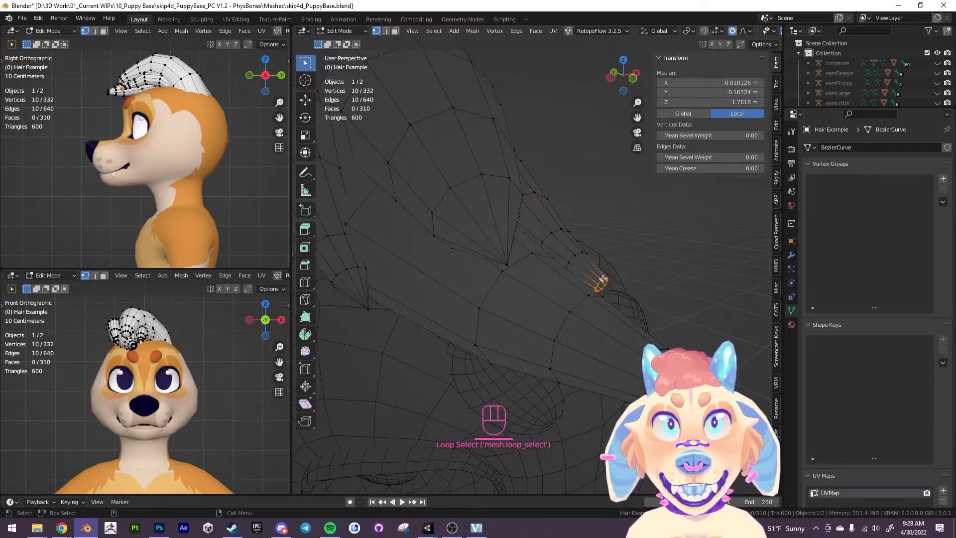
key(M)
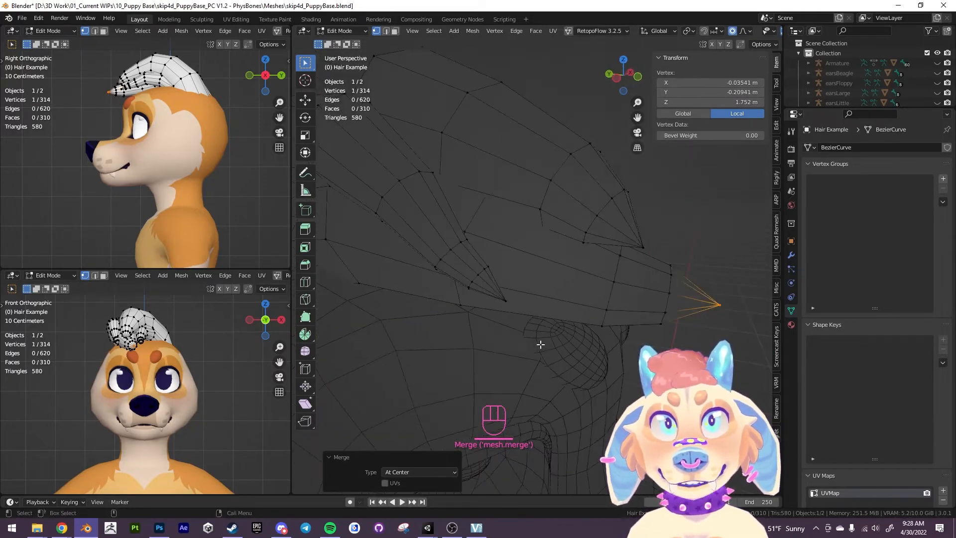
key(Tab)
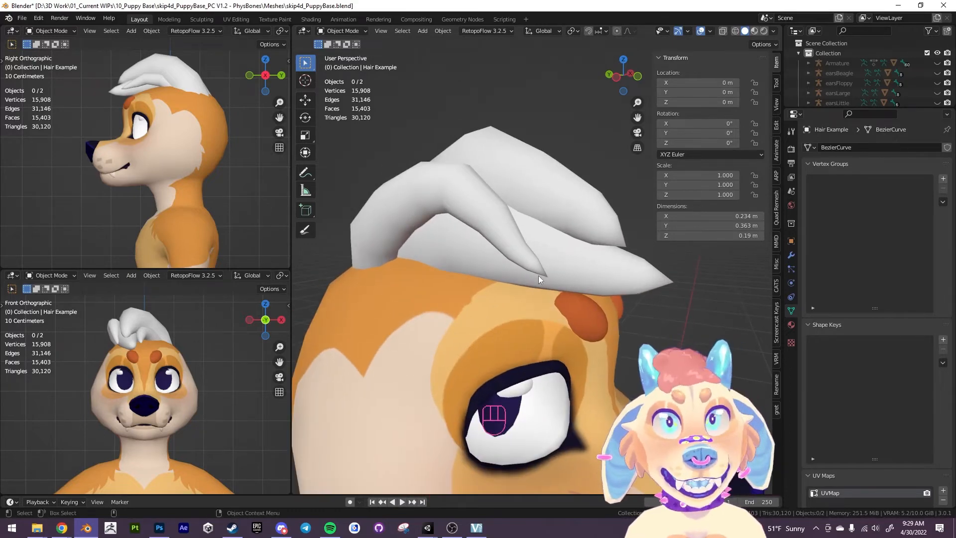
Step: Return to Edit Mode on the Hair Example mesh after previewing the pointed tips
key(Tab)
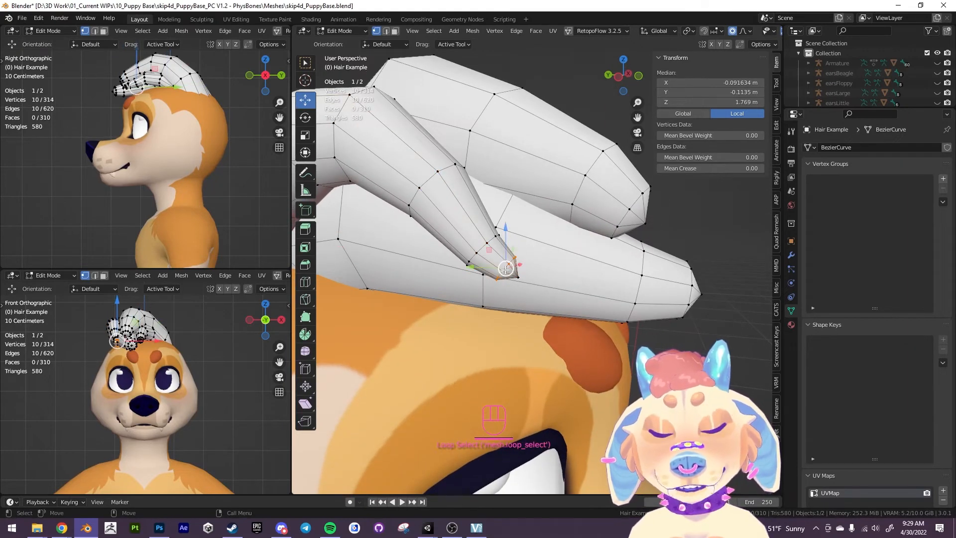
Step: Shrink a tip vertex loop, select another strand's tip loop and nudge its point sideways
key(s)
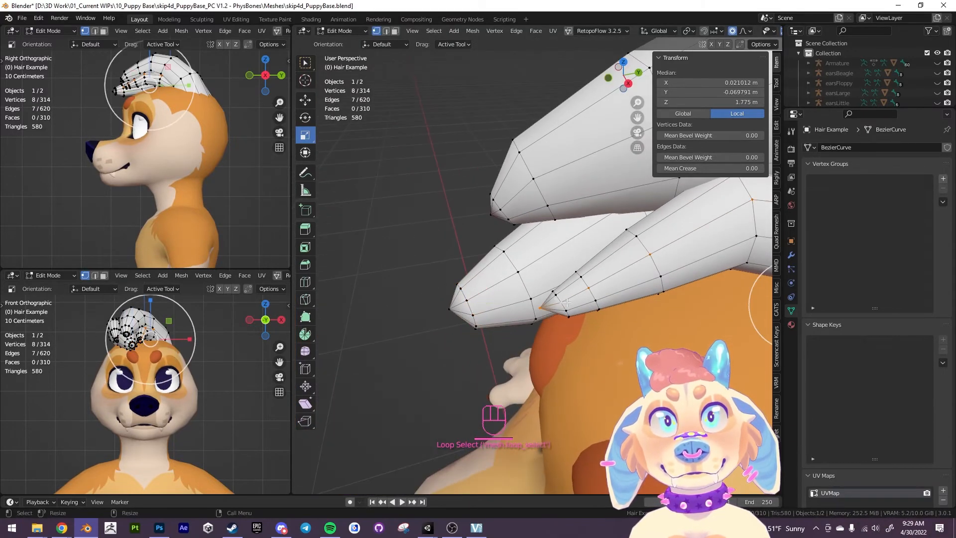
click(561, 304)
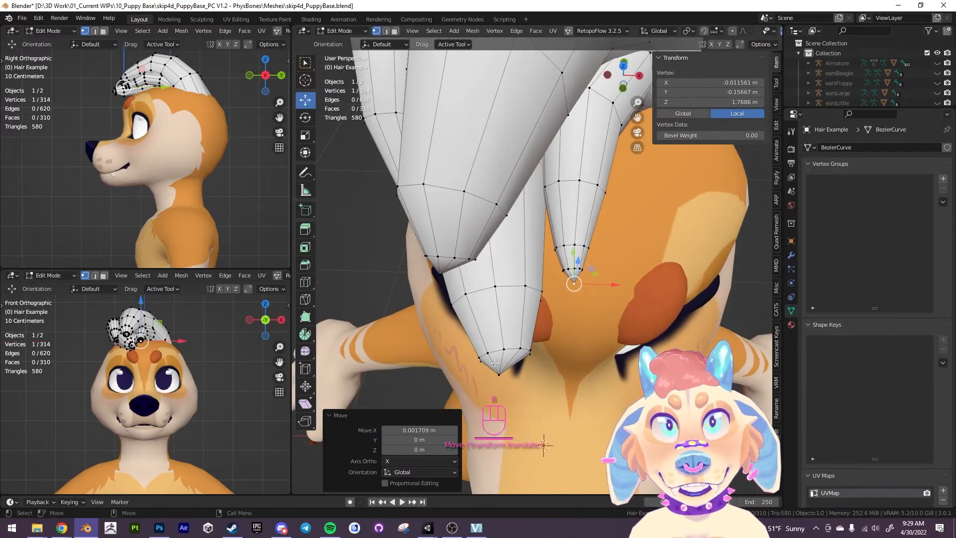
drag(574, 284, 440, 275)
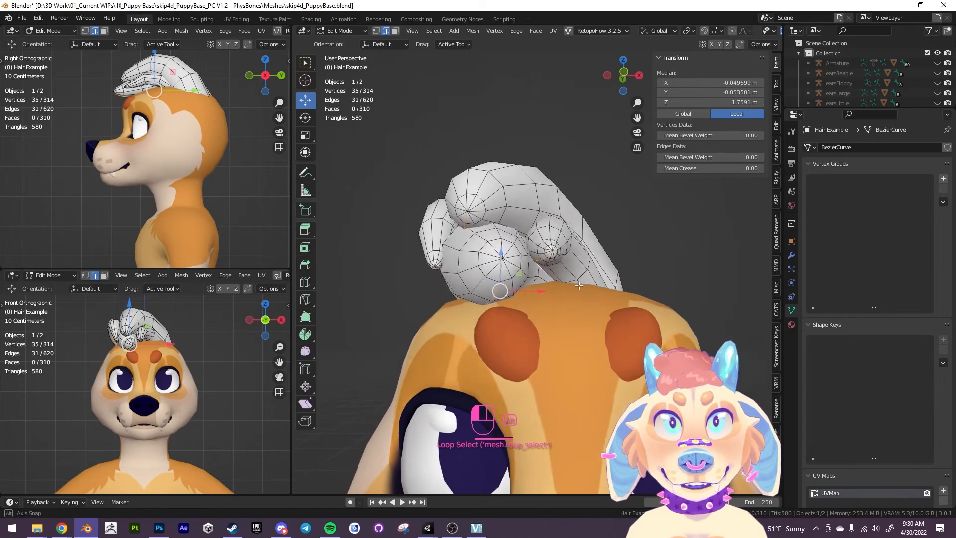
Step: Mark the selected edge loops around the hair strands as UV seams
right_click(577, 286)
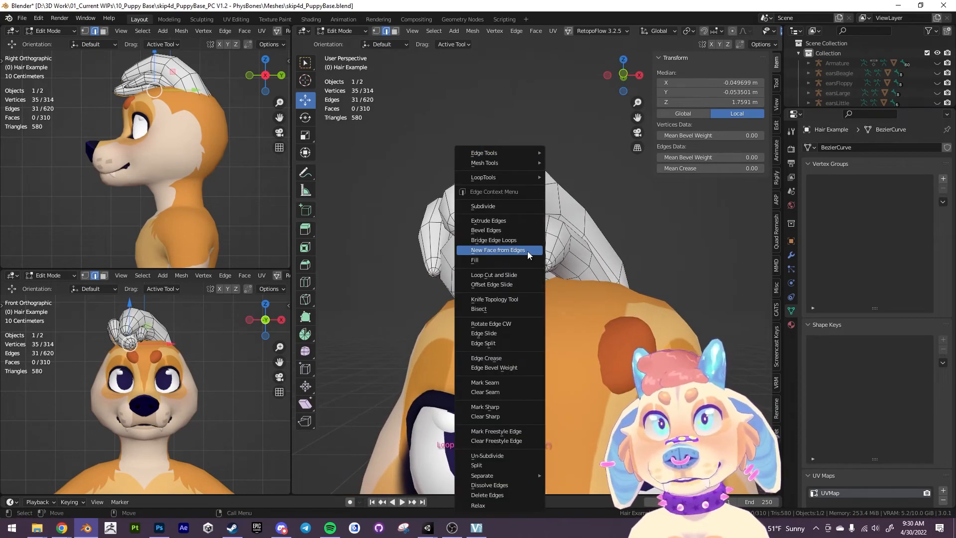
click(484, 383)
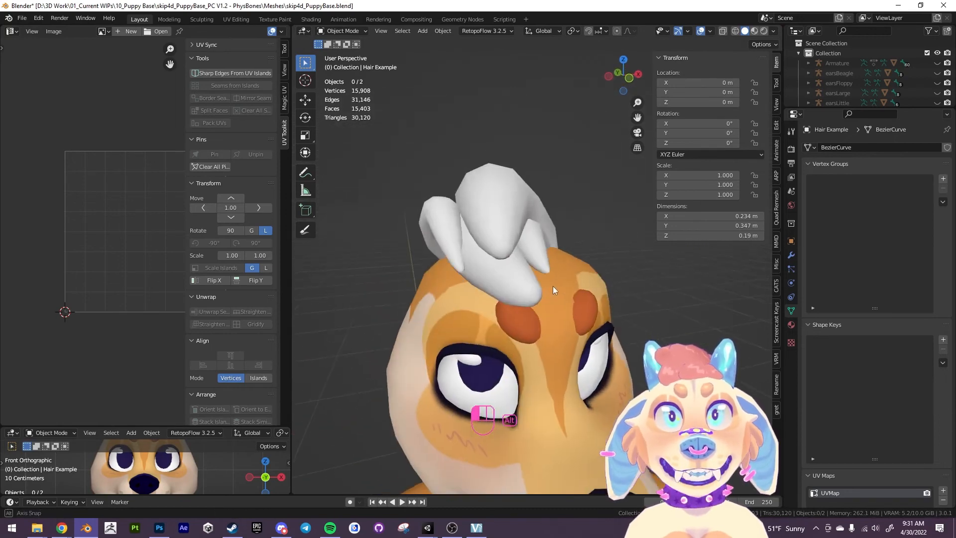
Step: Orbit around the puppy's head to inspect the hair tuft from the front and side
drag(549, 290, 560, 330)
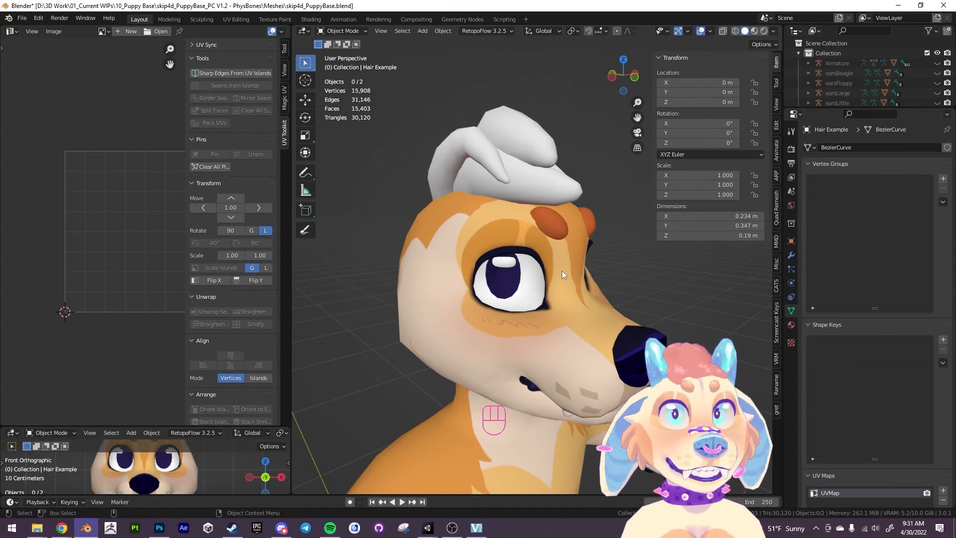
drag(561, 275, 482, 317)
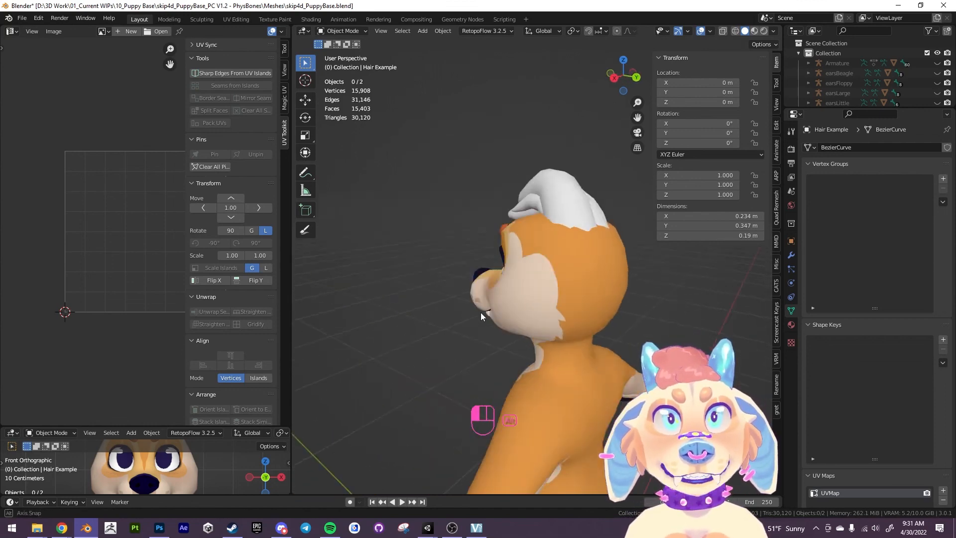